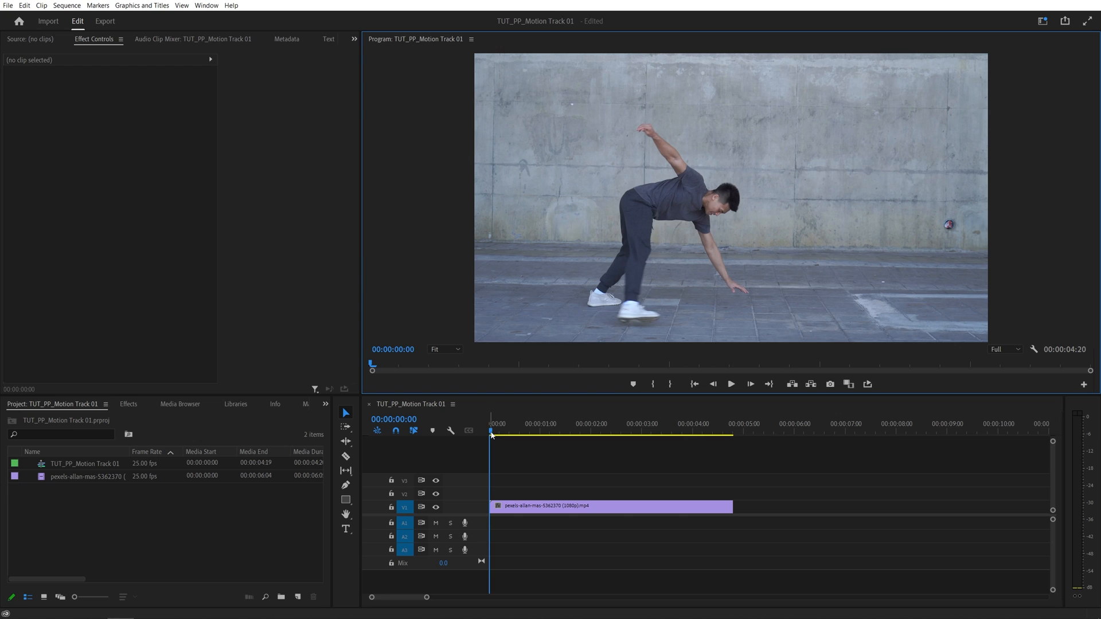
- Scrub partway into the dancer clip and show the Effects library
left_click(621, 430)
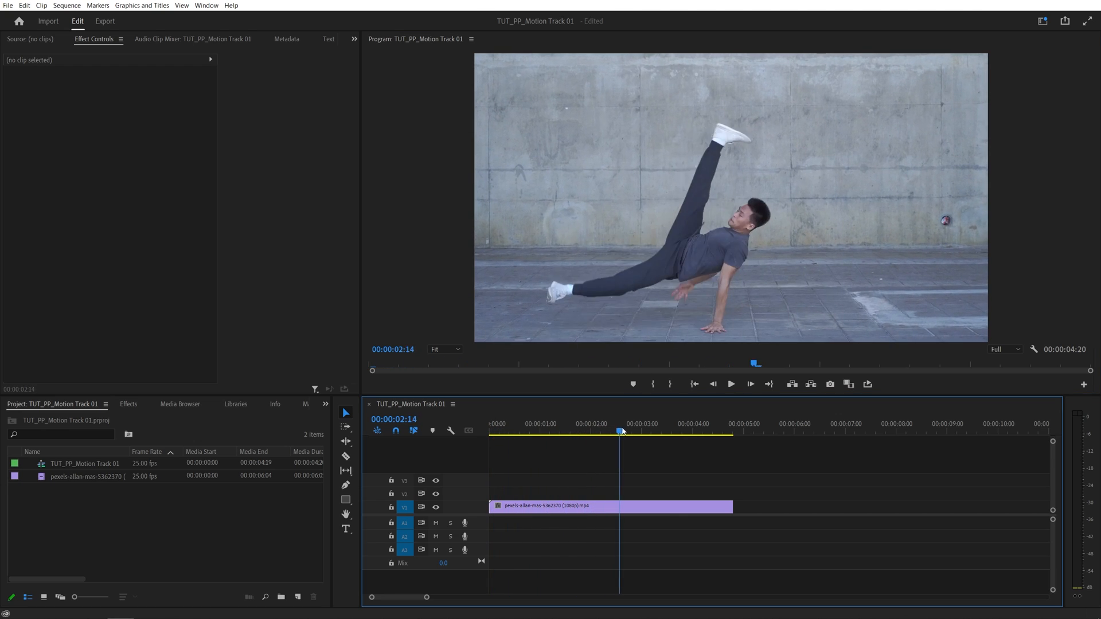
left_click(129, 403)
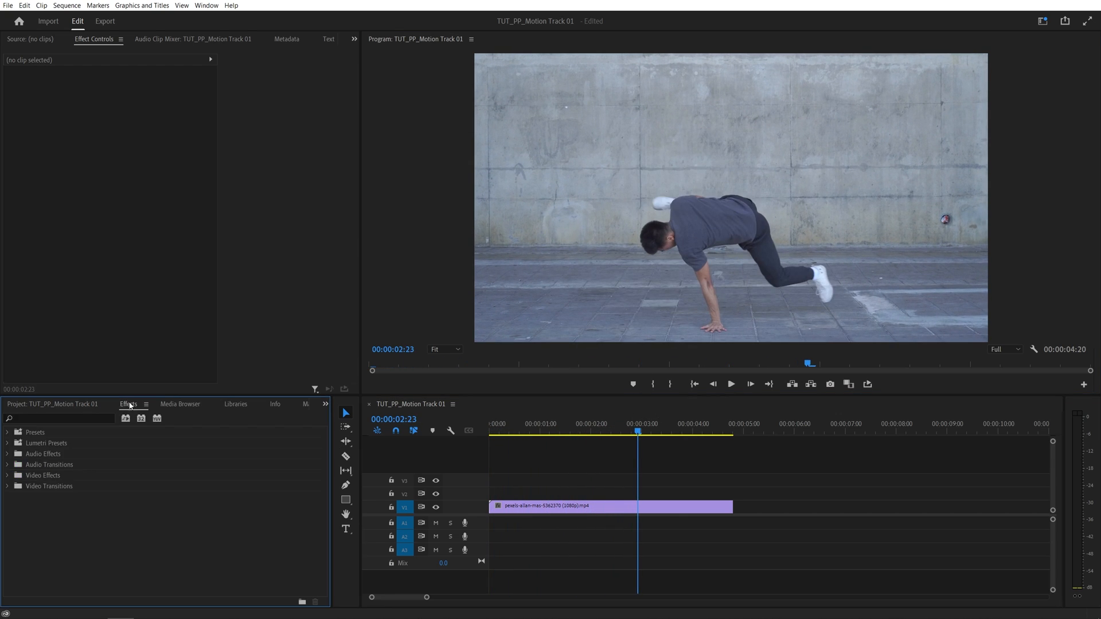
- Search the Effects library for 'transform' to locate the Transform effect
type("tr")
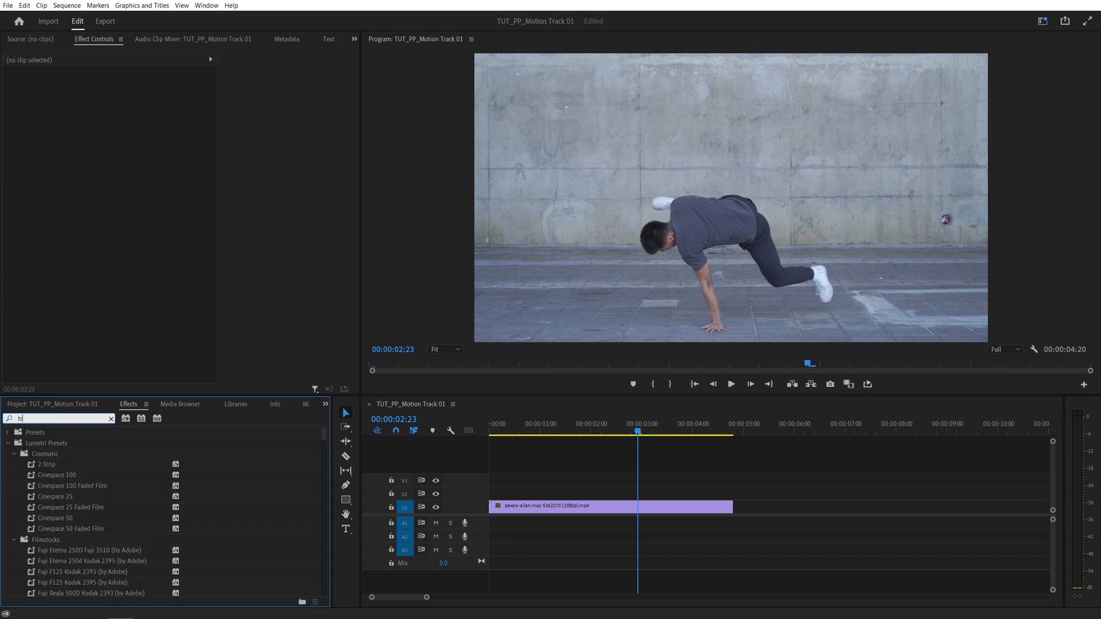
type("ransform")
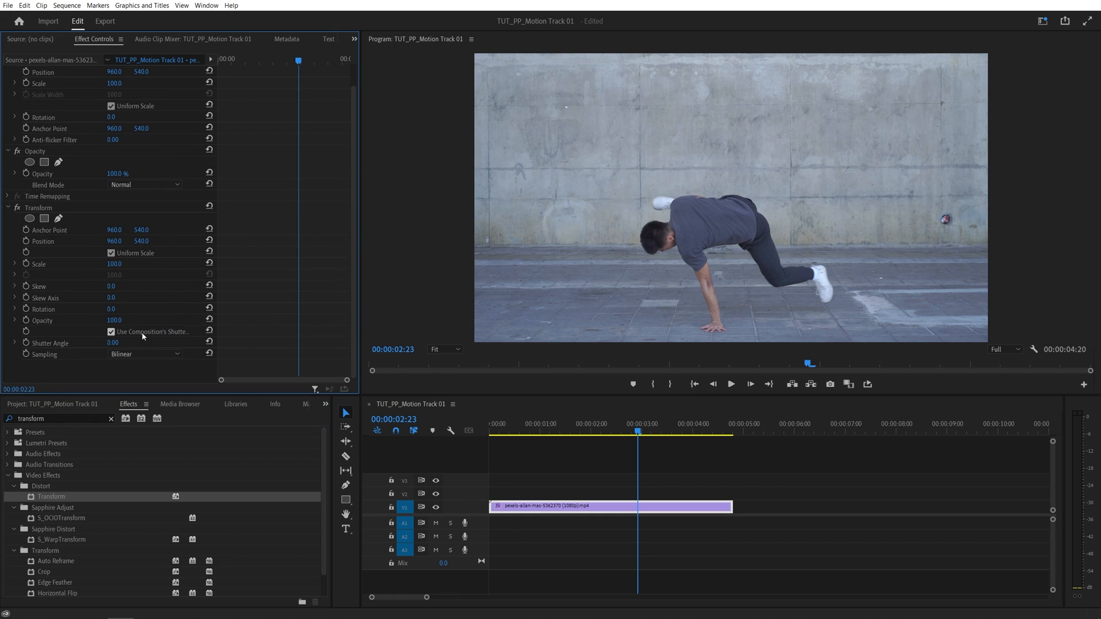
mouse_move(217, 109)
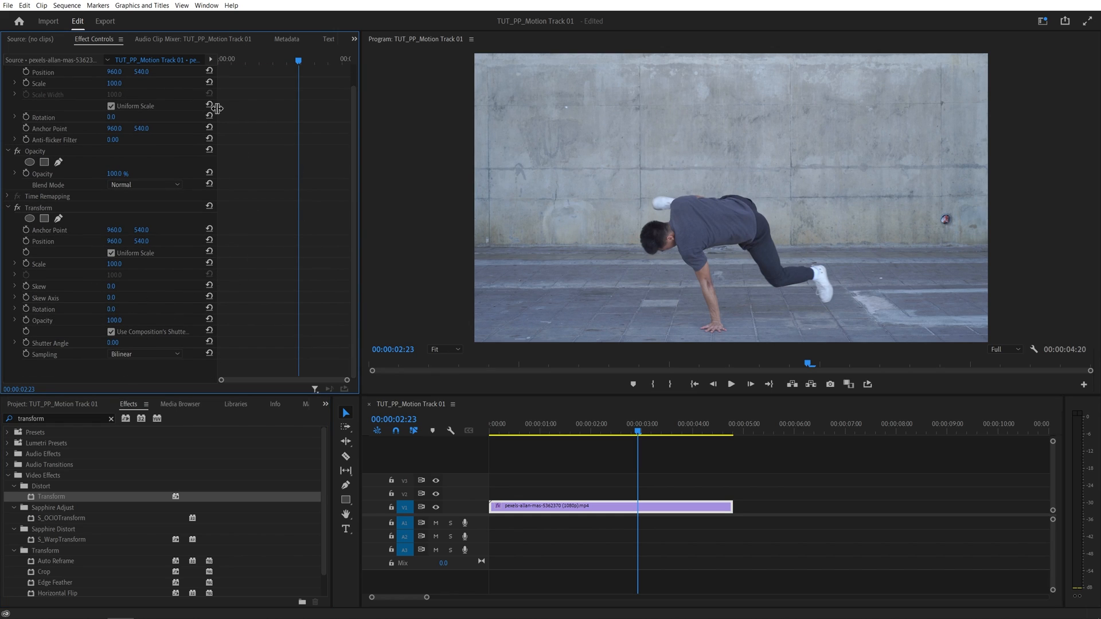
- Set the Transform effect's Scale to 175 to zoom in on the dancer
double_click(114, 264)
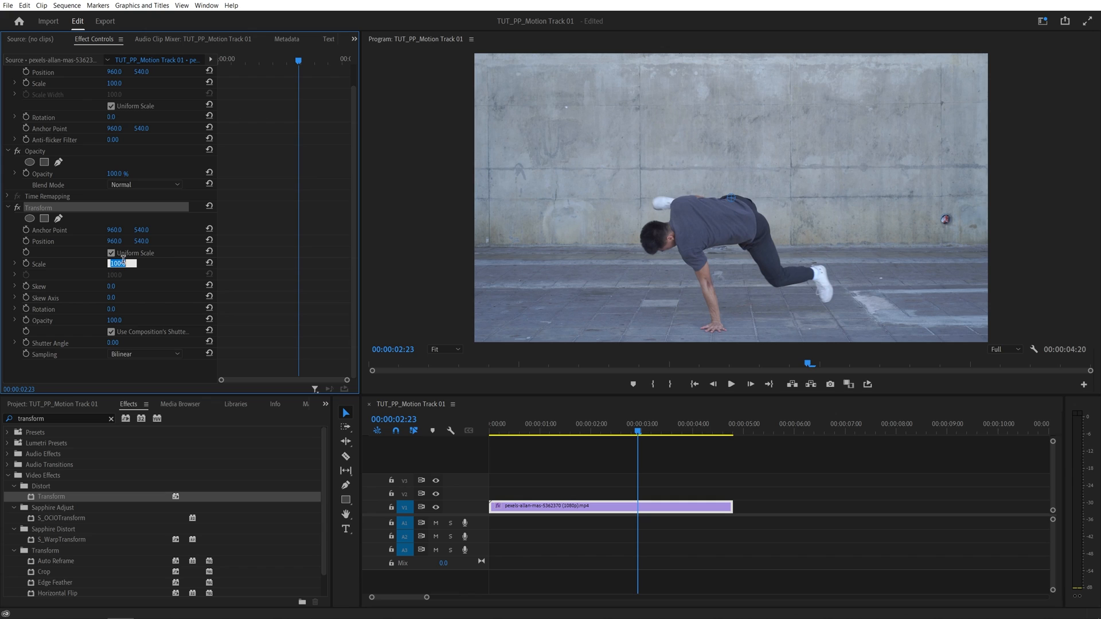
type("175")
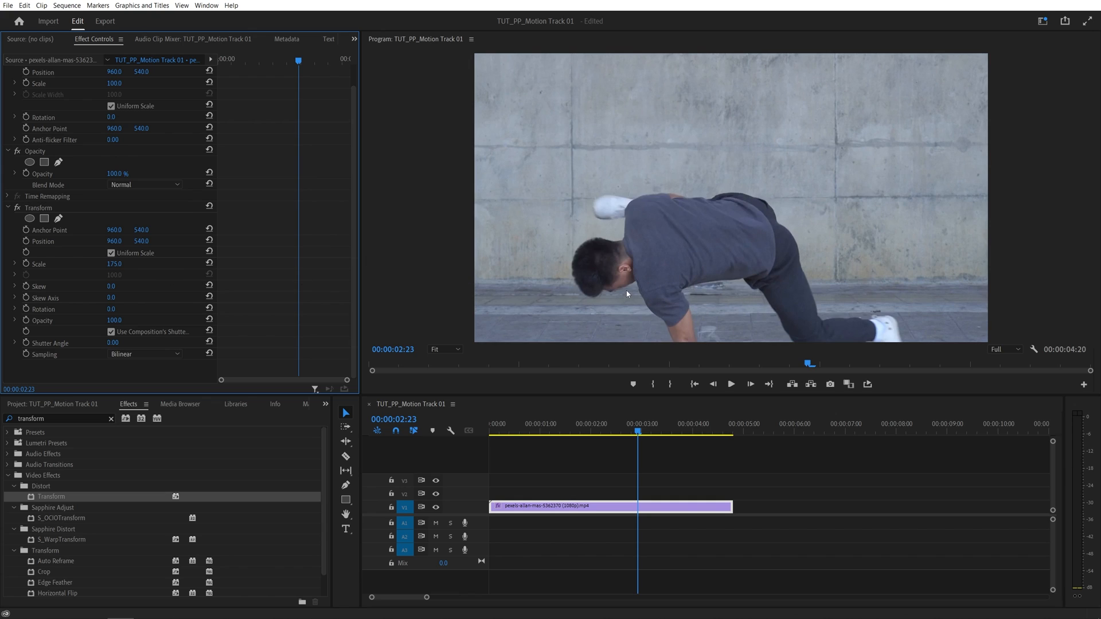
mouse_move(452, 207)
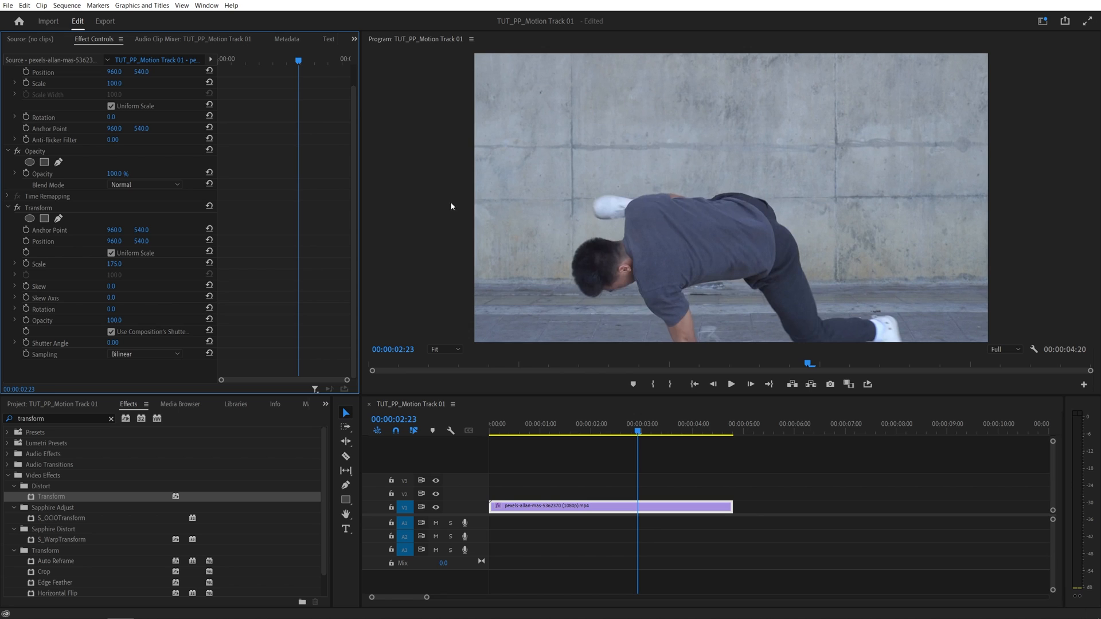
mouse_move(993, 302)
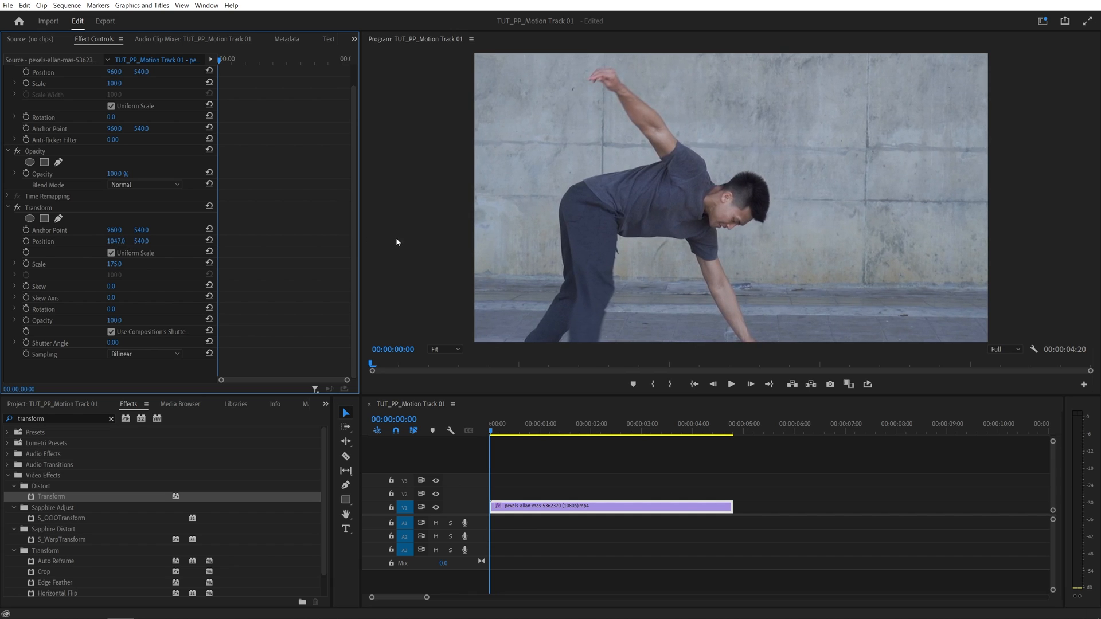
mouse_move(1030, 333)
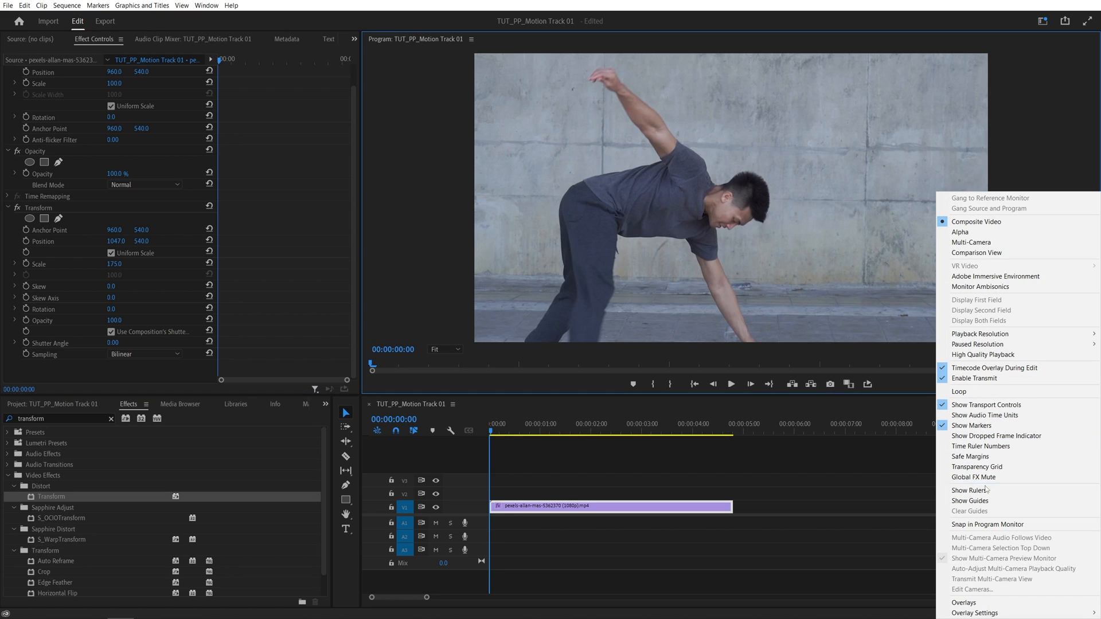
- Show rulers around the Program Monitor preview
left_click(969, 489)
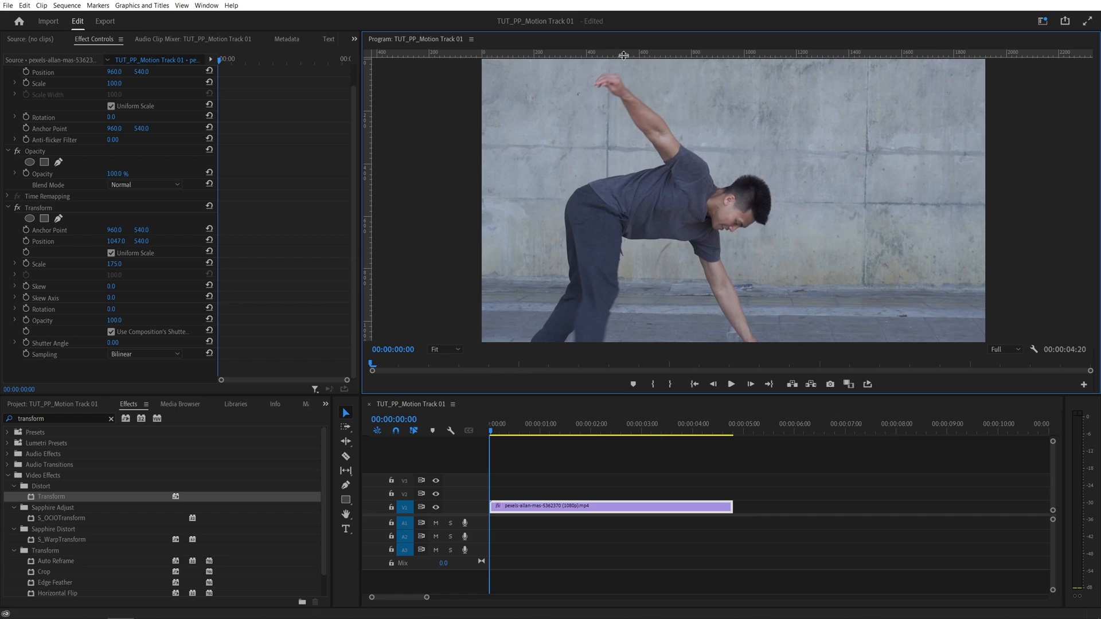
mouse_move(874, 73)
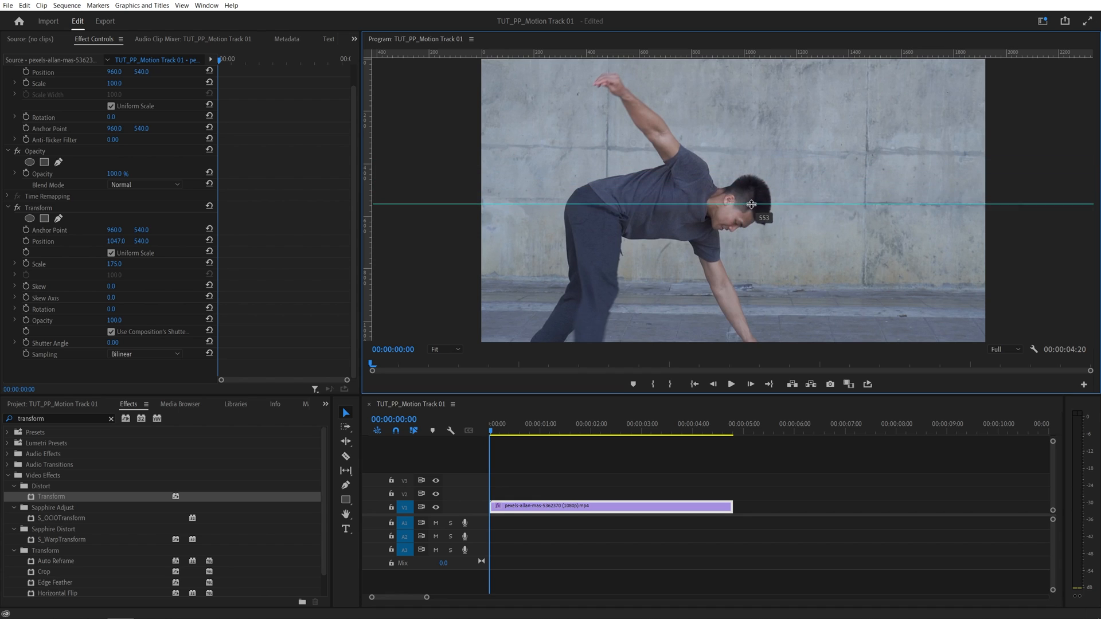
mouse_move(727, 183)
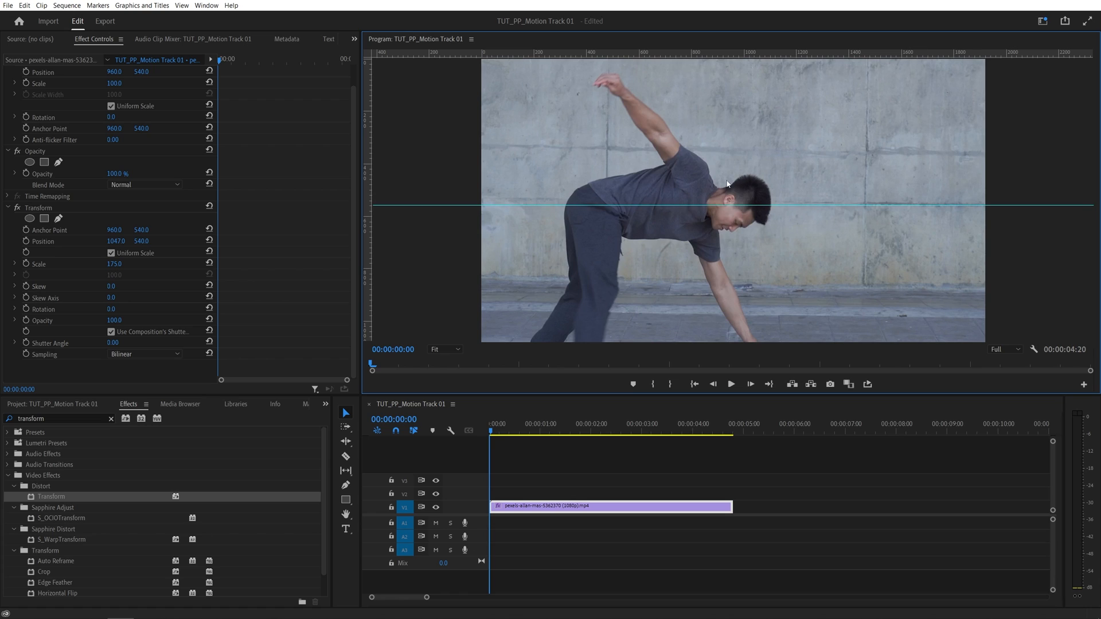
mouse_move(790, 206)
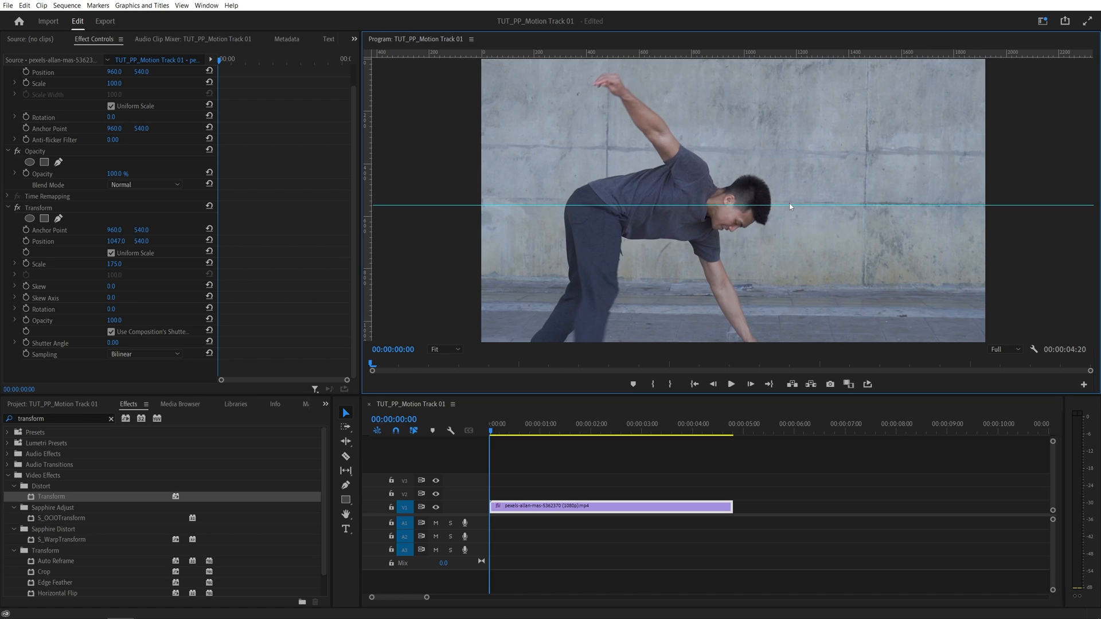
mouse_move(421, 136)
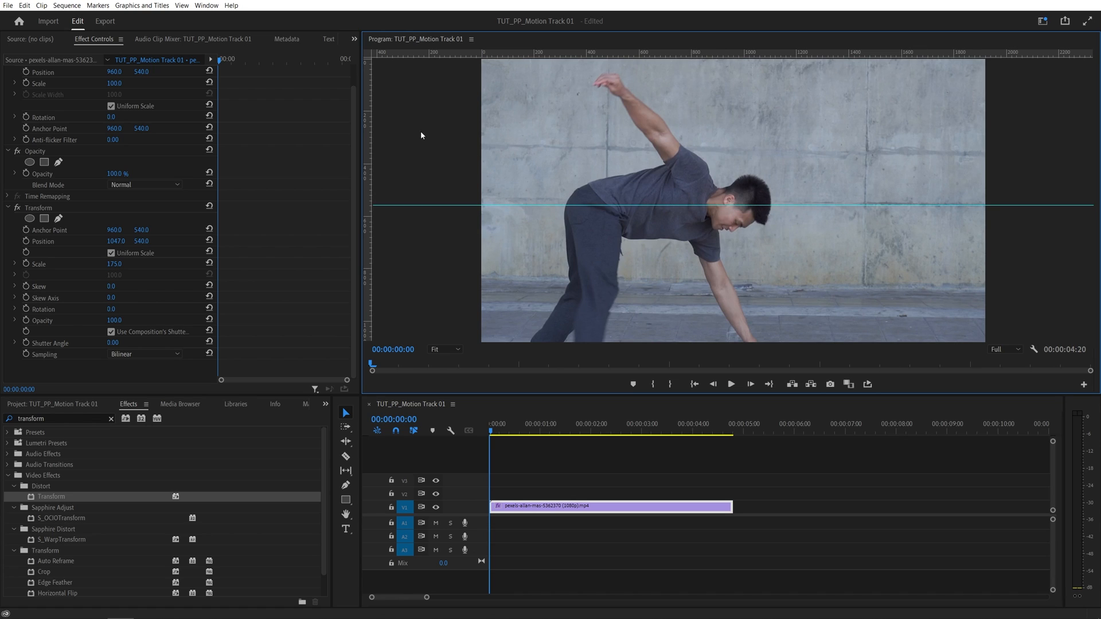
mouse_move(746, 226)
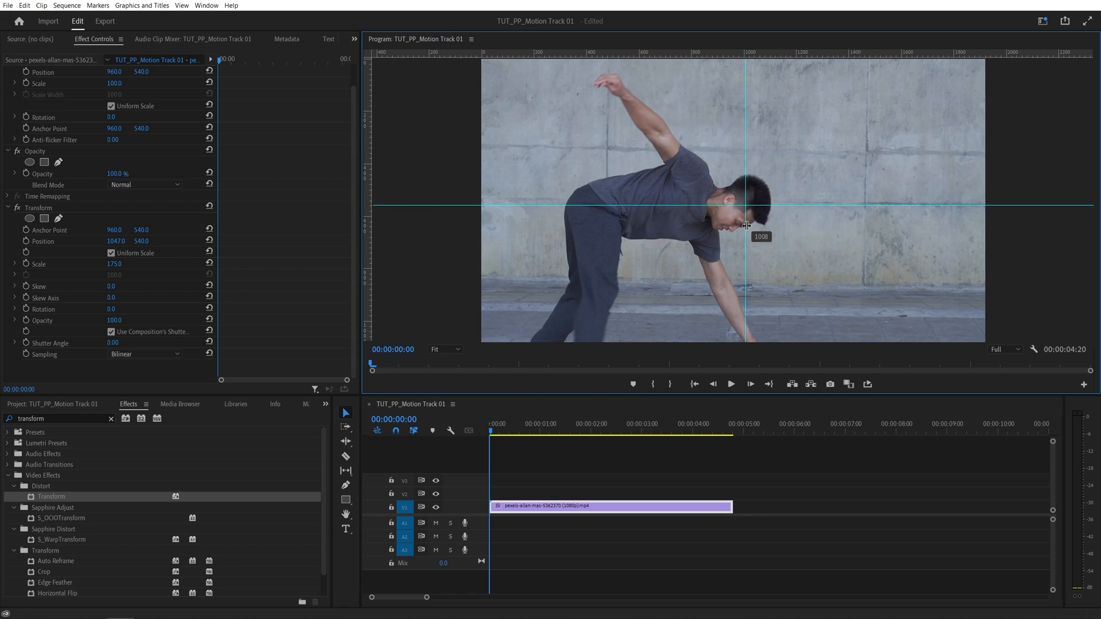
mouse_move(754, 231)
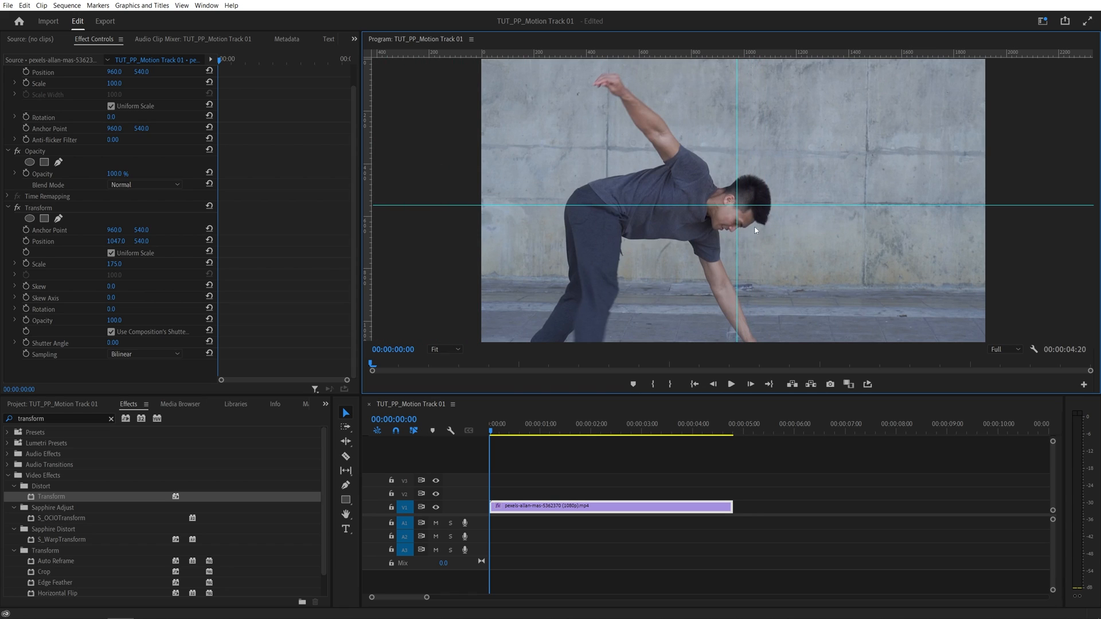
mouse_move(742, 199)
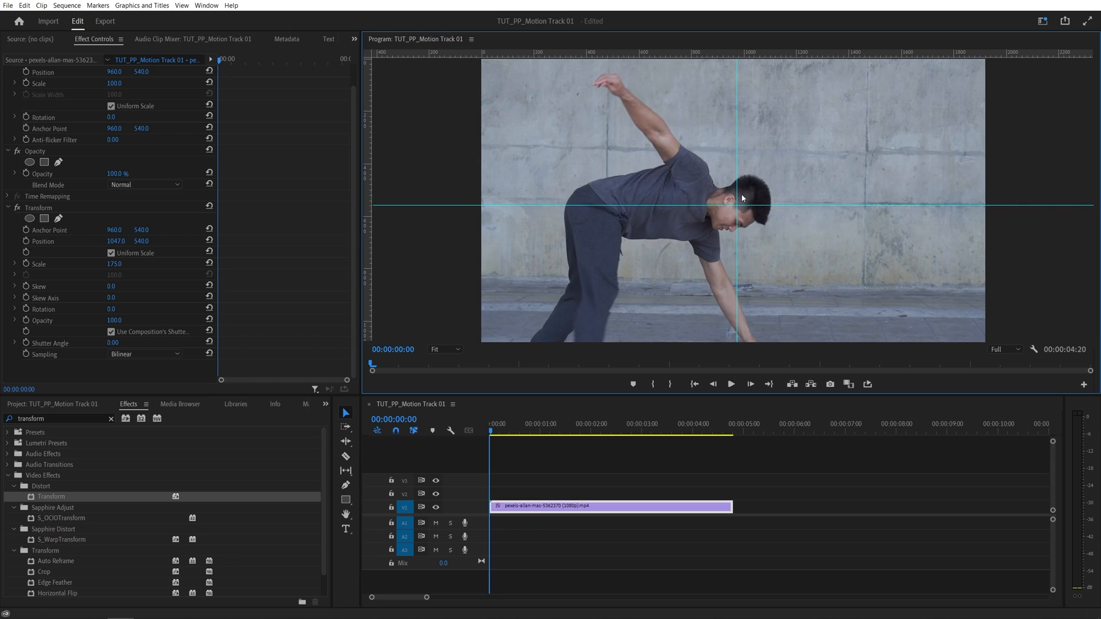
mouse_move(742, 211)
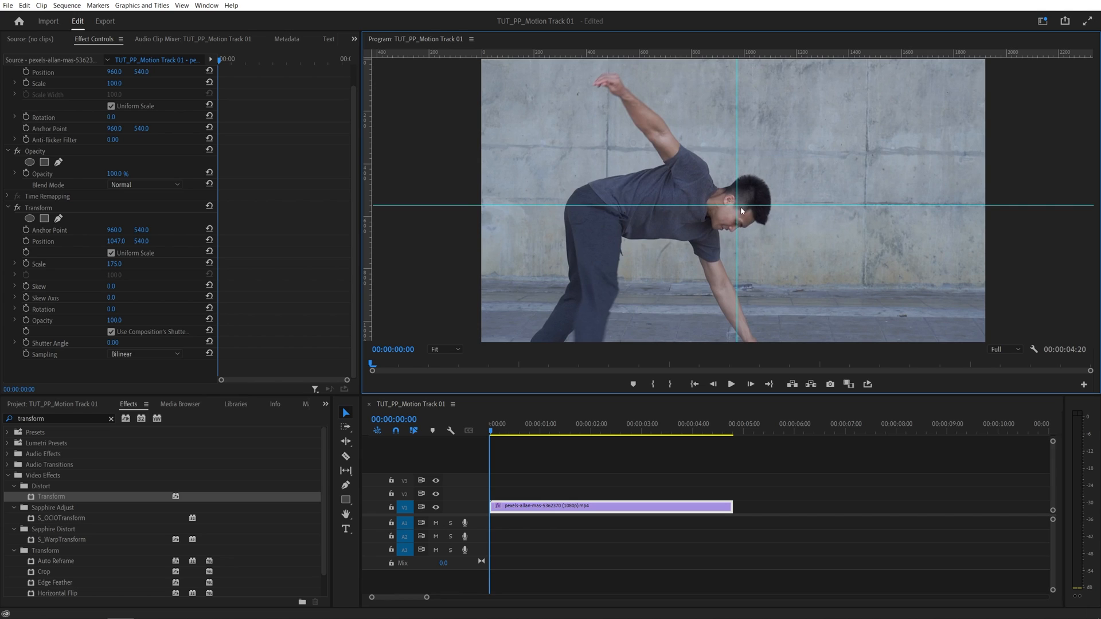
mouse_move(767, 260)
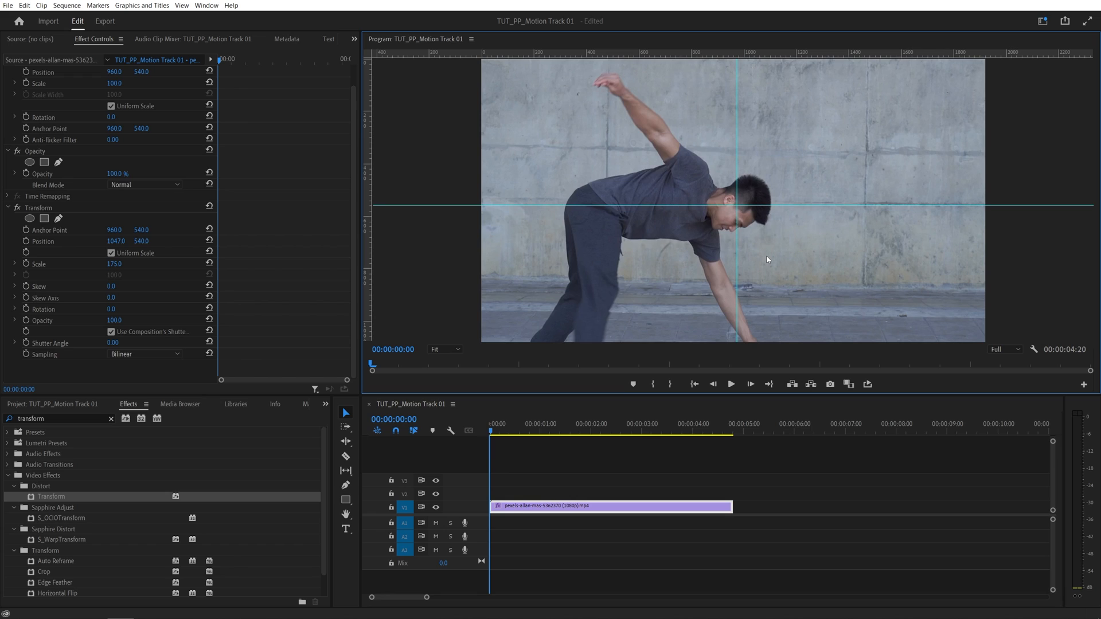
mouse_move(769, 226)
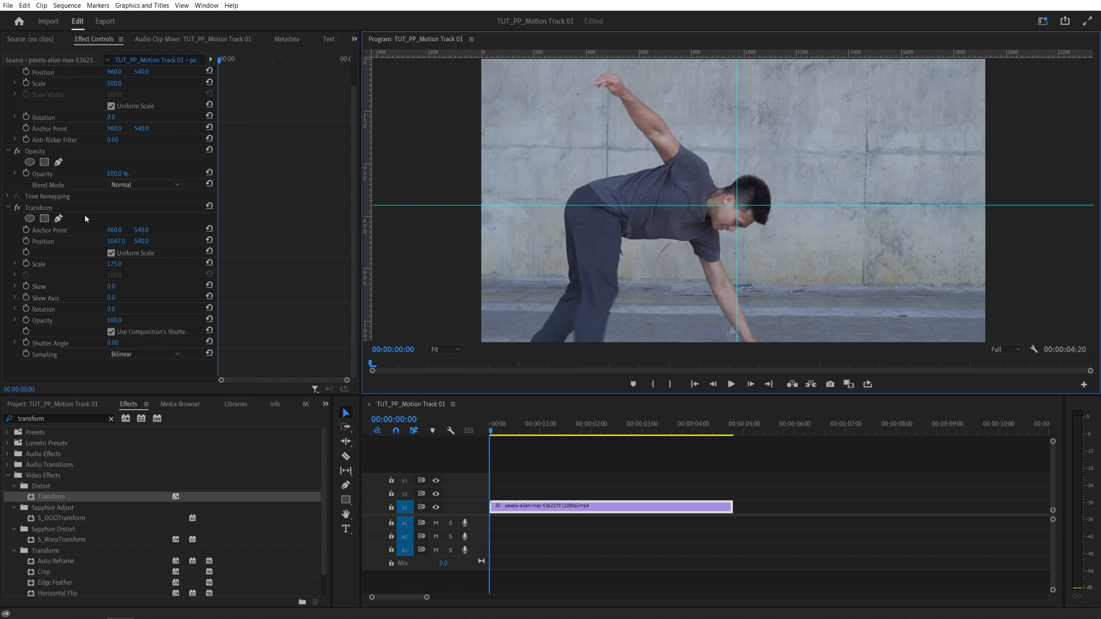
mouse_move(634, 383)
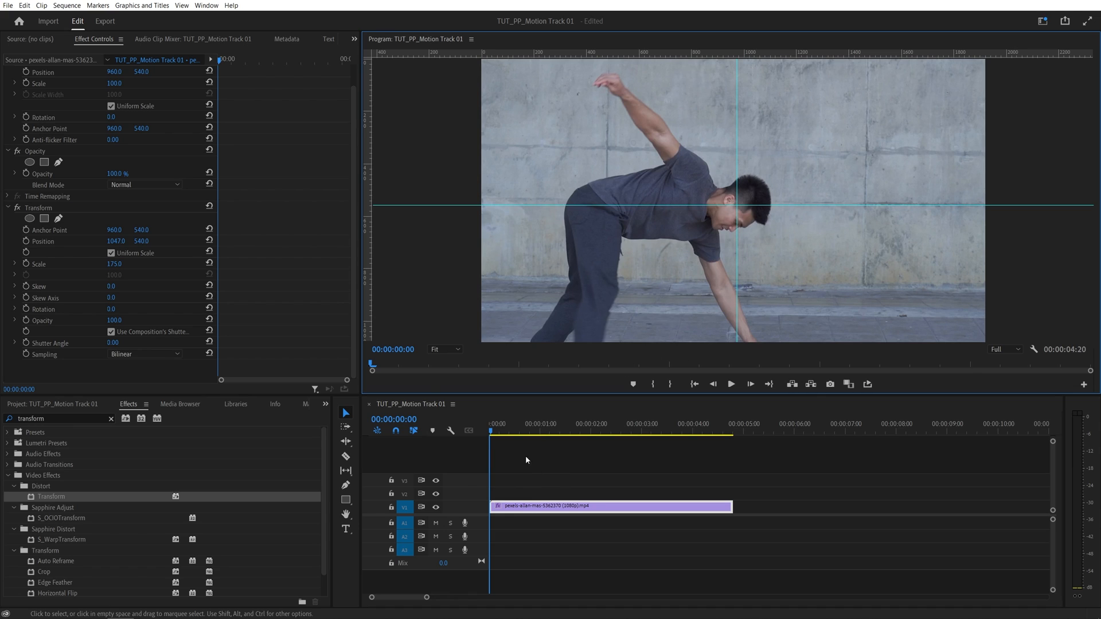
- Enable Position keyframing and slide the clip to re-centre his head, undoing a misstep
left_click(43, 241)
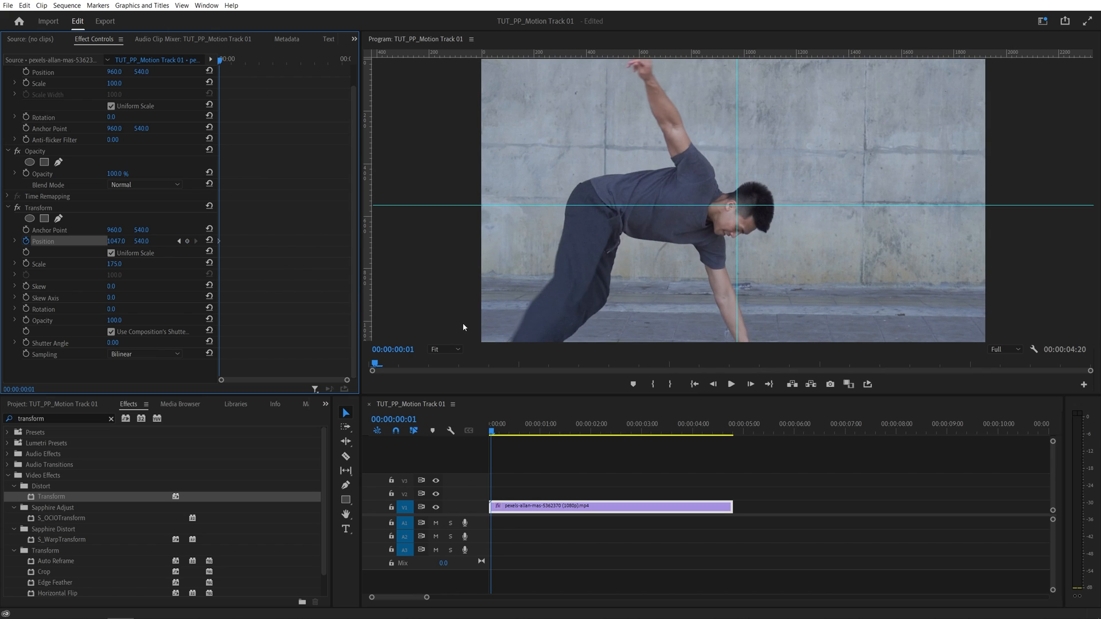
mouse_move(736, 227)
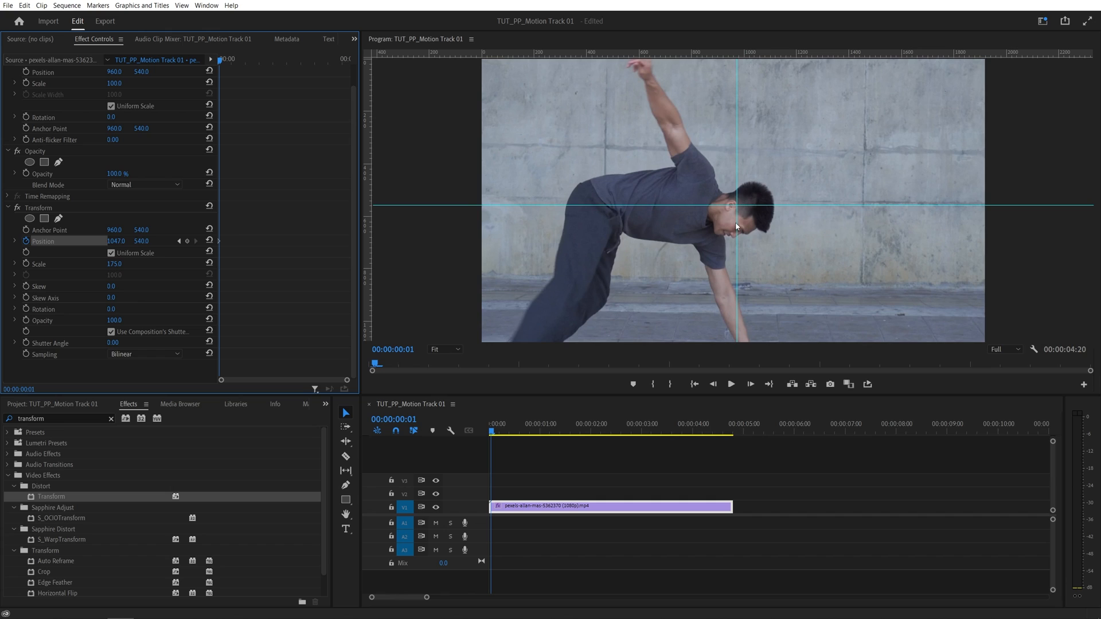
mouse_move(757, 202)
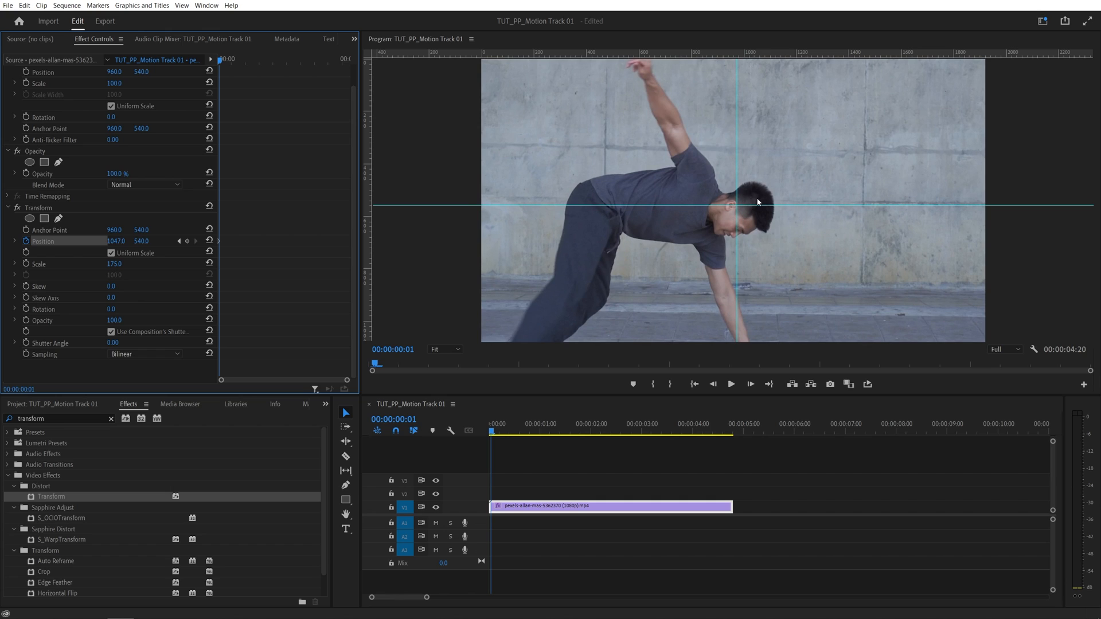
mouse_move(740, 217)
type("987")
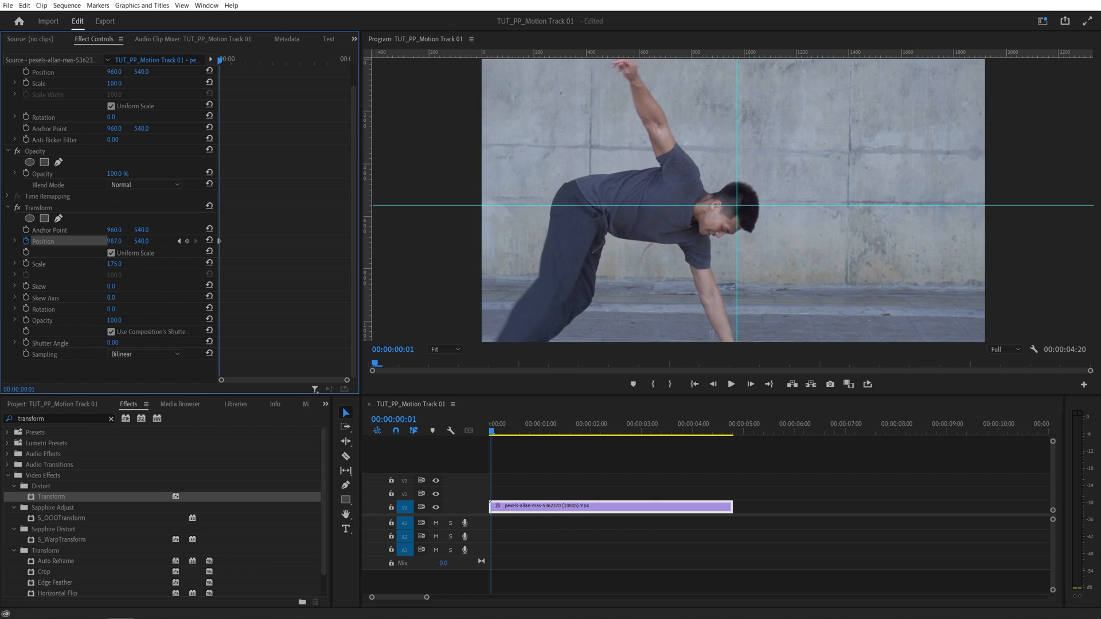
left_click_drag(114, 241, 140, 240)
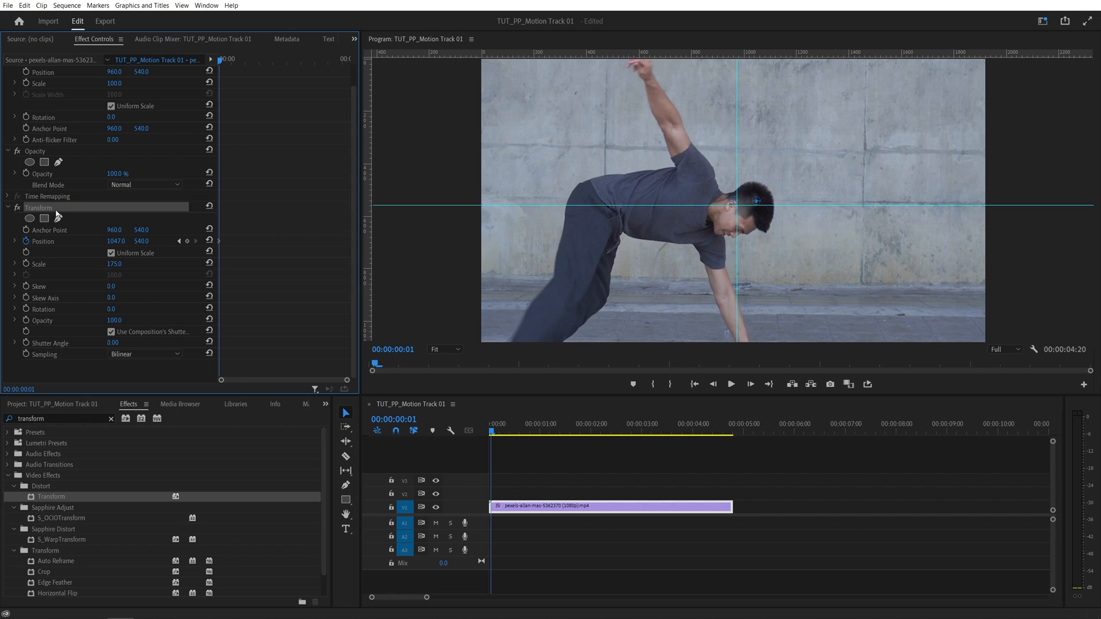
mouse_move(755, 198)
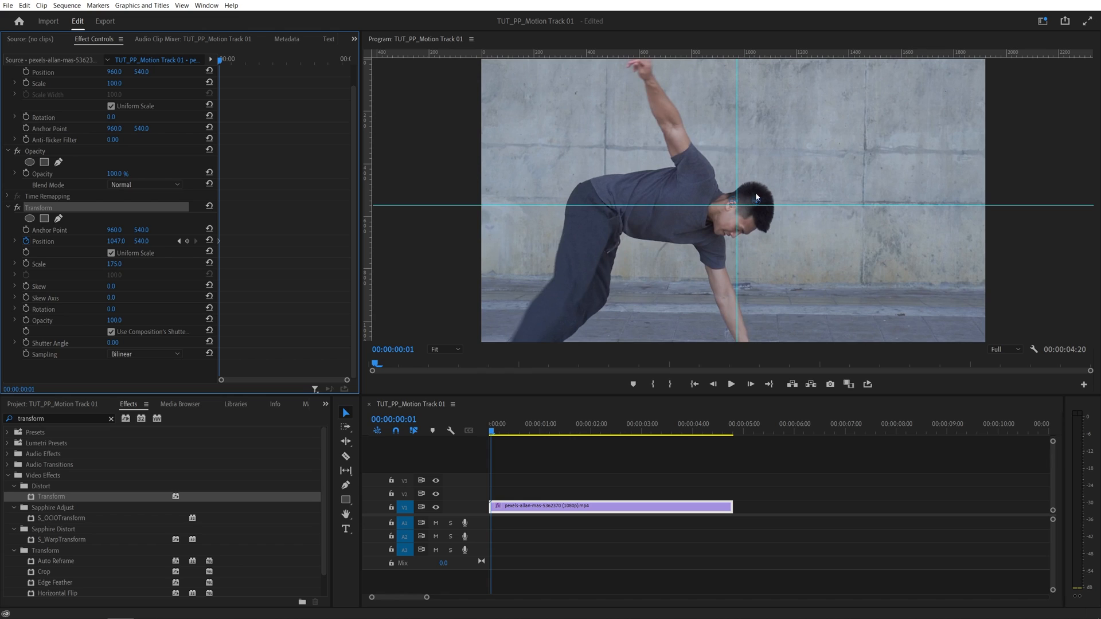
mouse_move(735, 202)
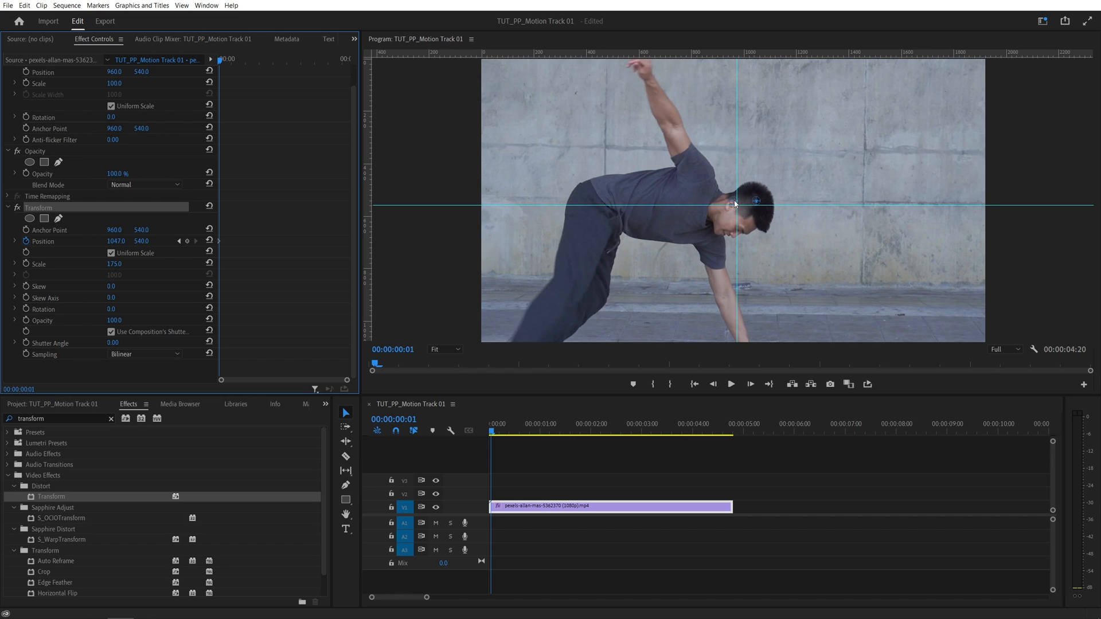
mouse_move(768, 207)
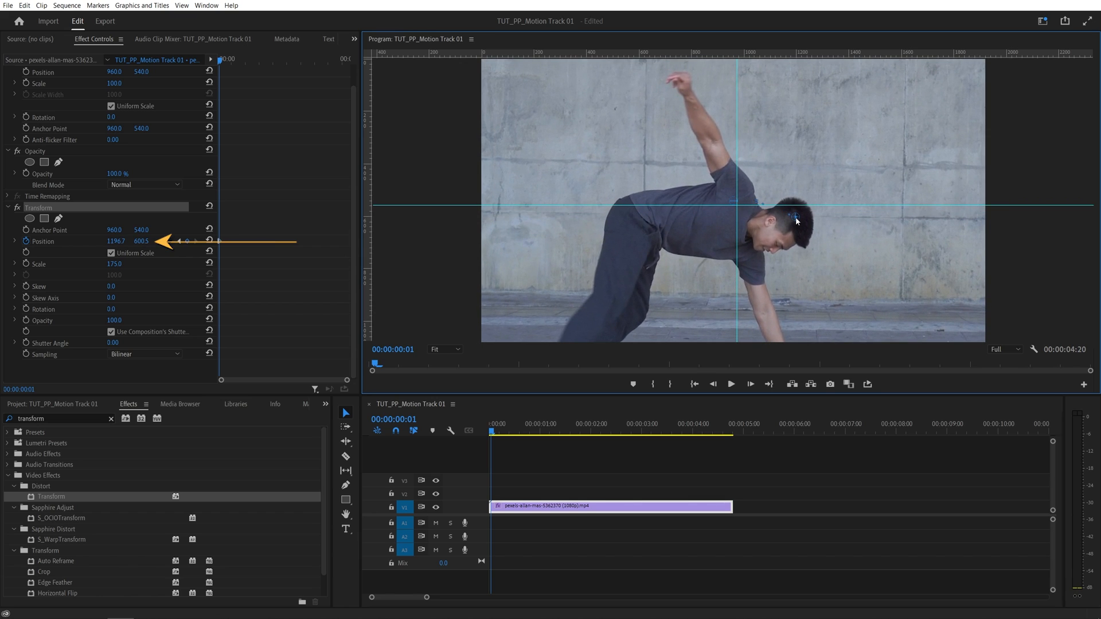
key("ctrl+z")
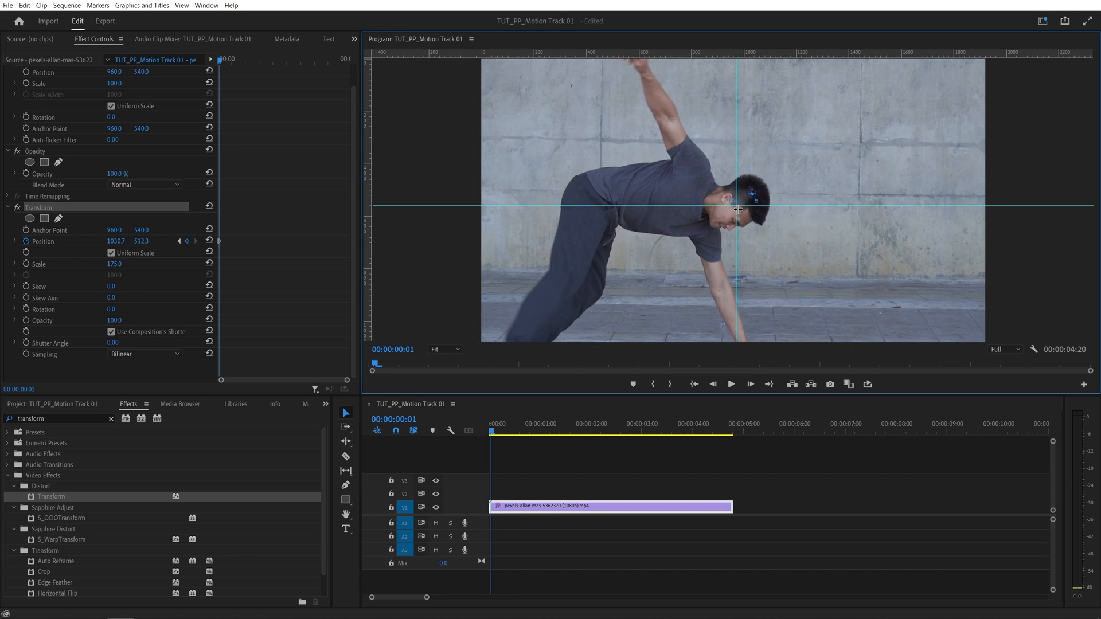
mouse_move(762, 208)
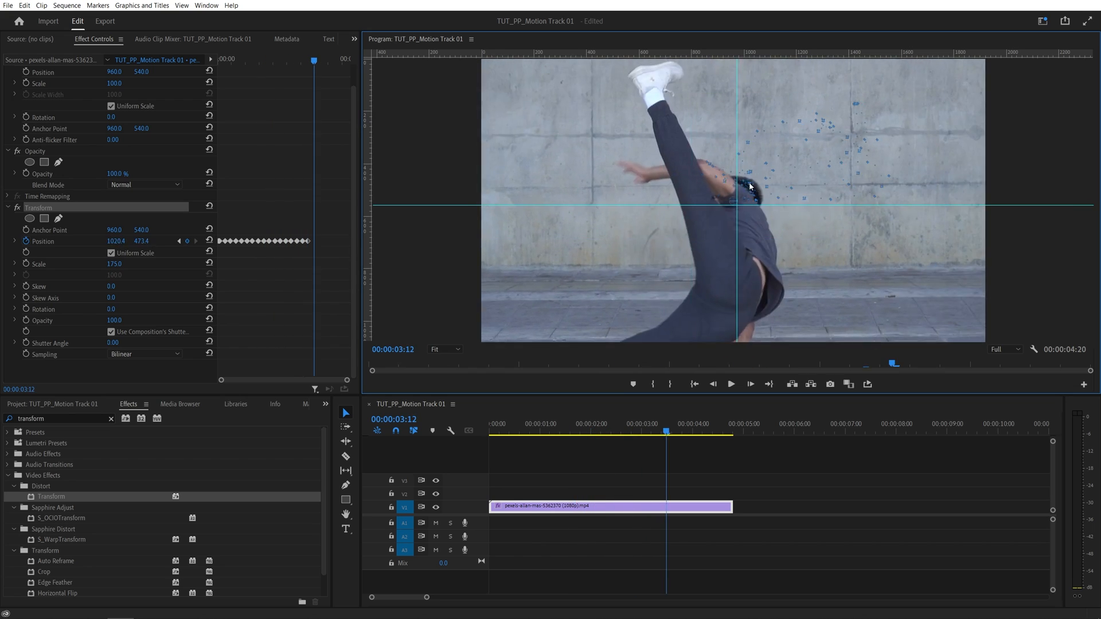
- Step forward in the timeline to place the next Position keyframe
left_click(730, 423)
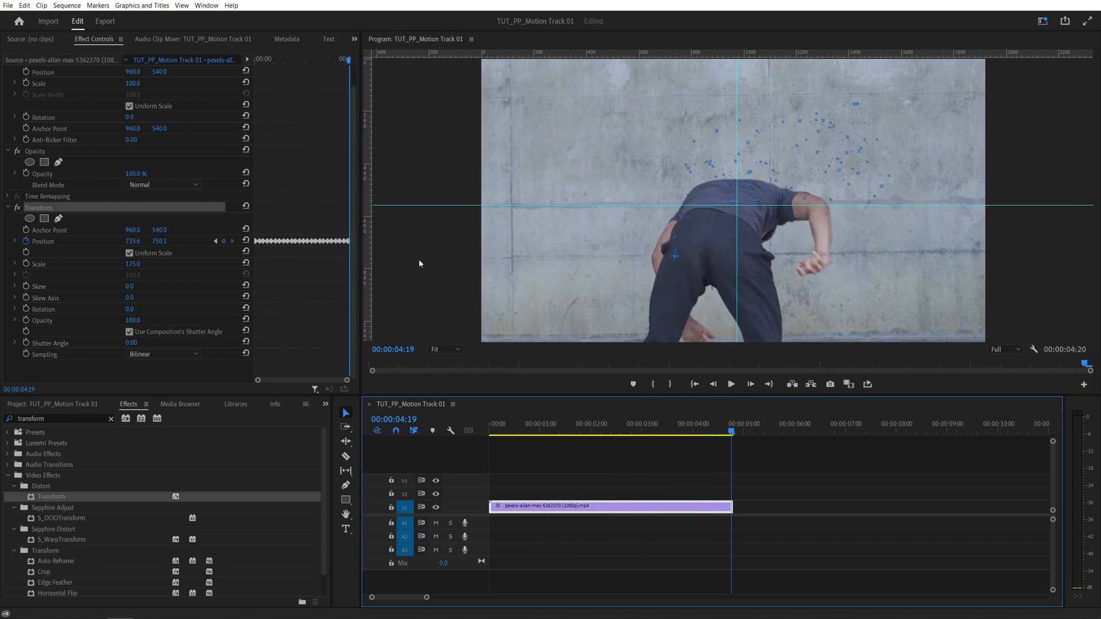
mouse_move(274, 233)
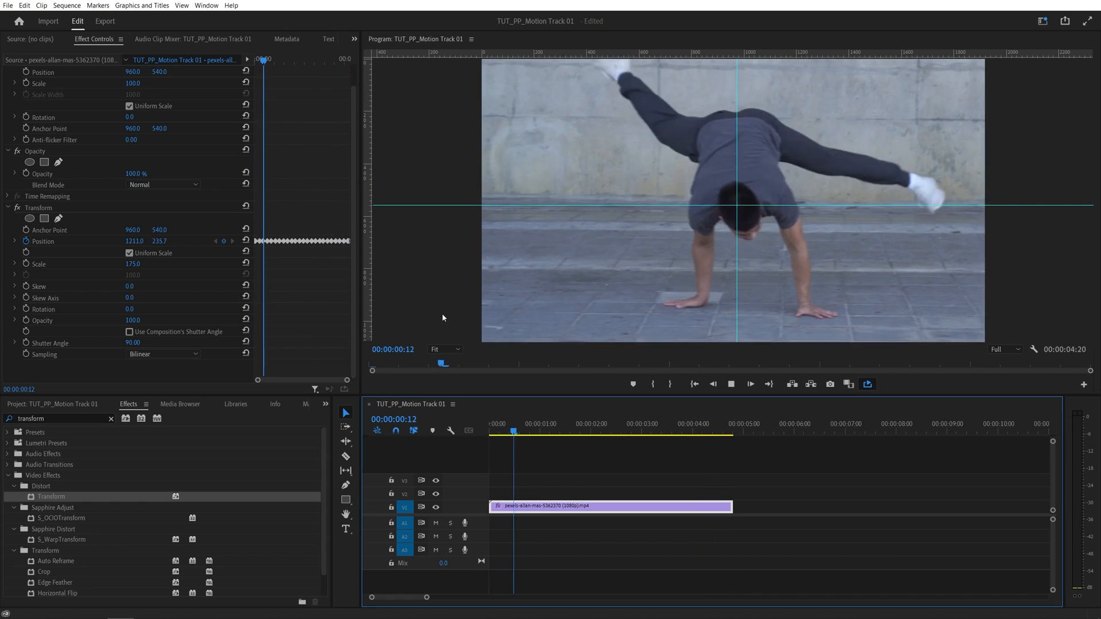
- Play the sequence to review the head-tracked zoom with motion blur
left_click(615, 424)
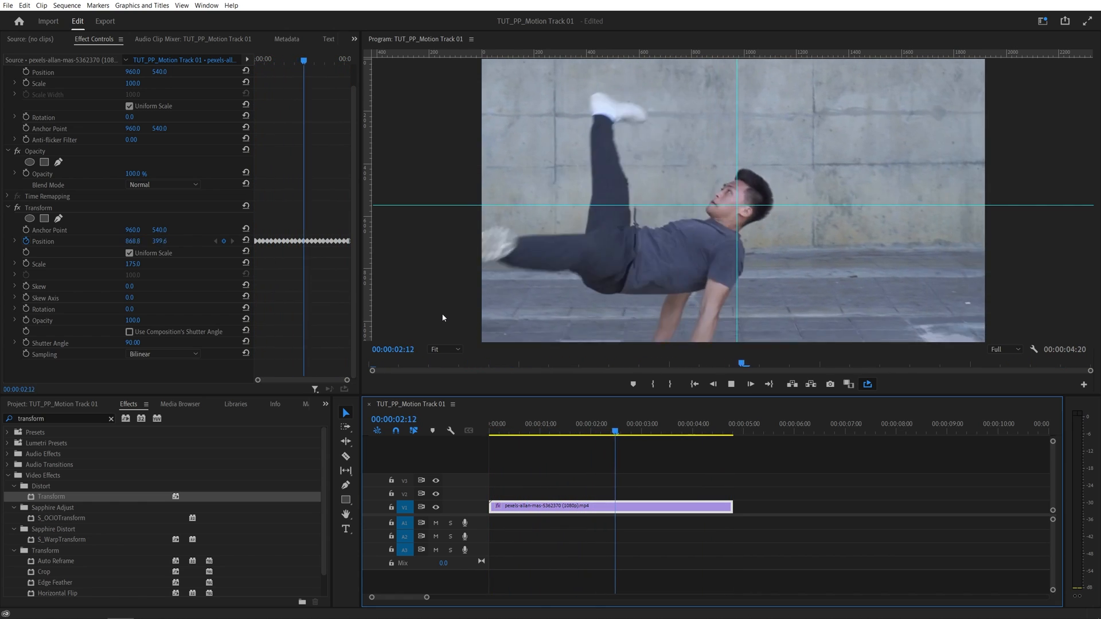